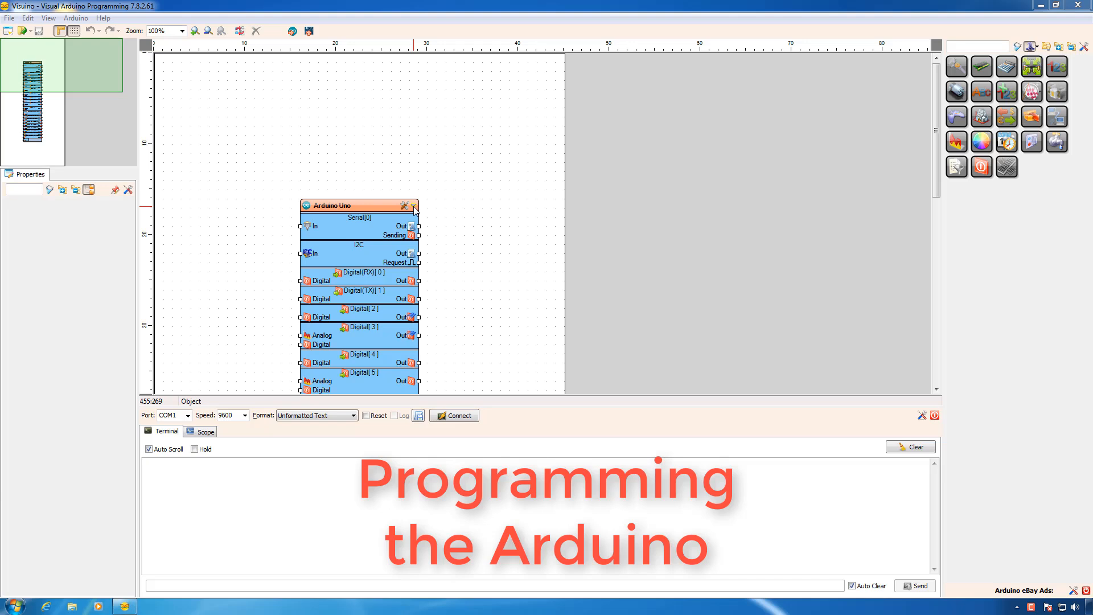
Open the Arduino Uno's shield list and expand the Displays category to reach TFT Color Touch
{"action": "left_click", "coordinate": [413, 205]}
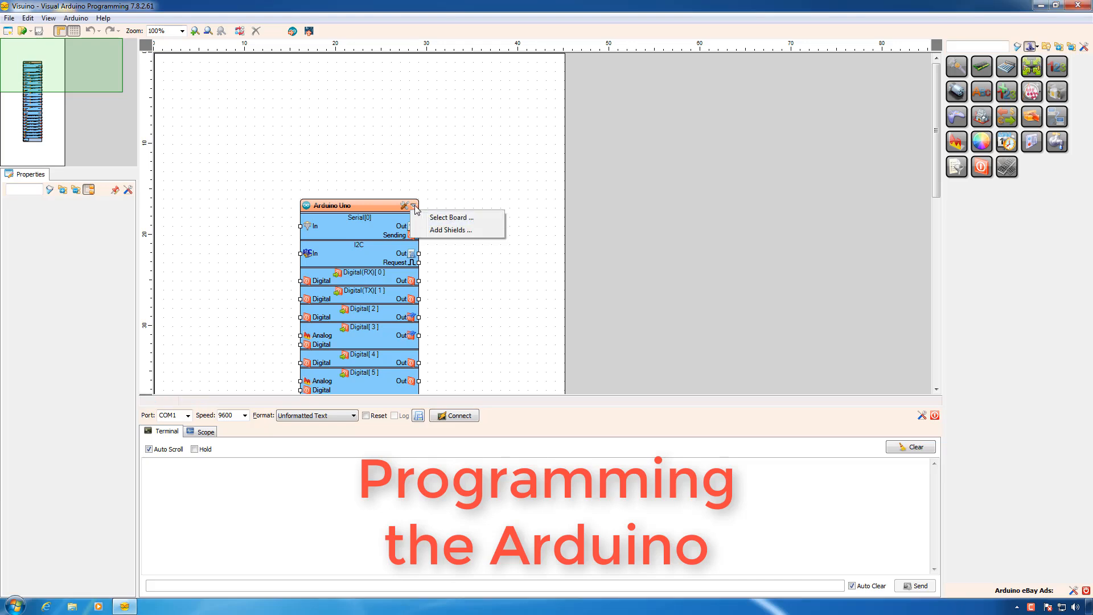
{"action": "mouse_move", "coordinate": [451, 230]}
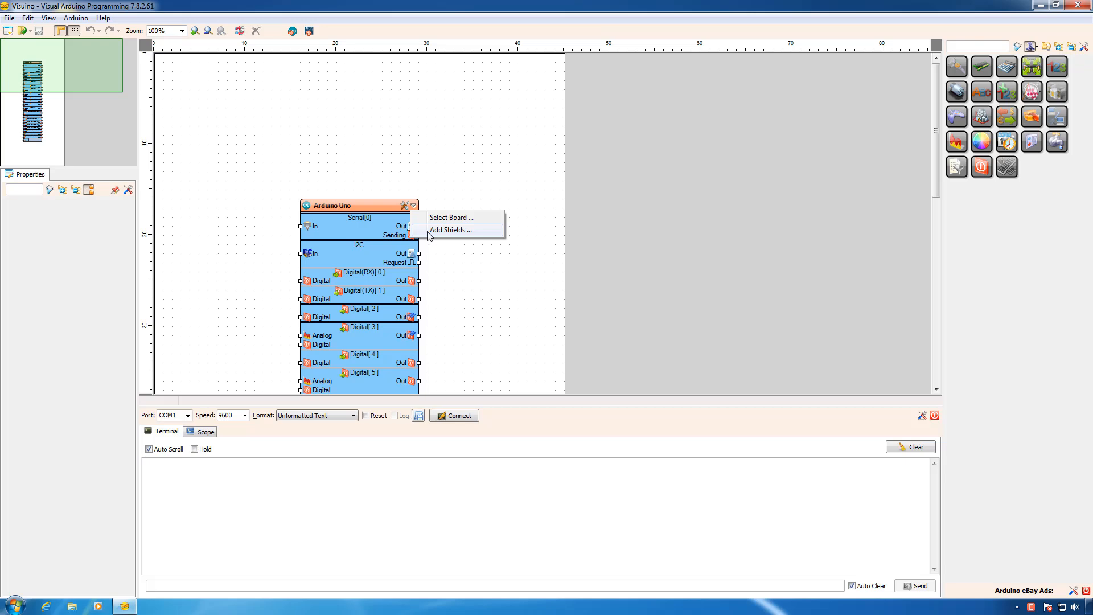
{"action": "left_click", "coordinate": [451, 229]}
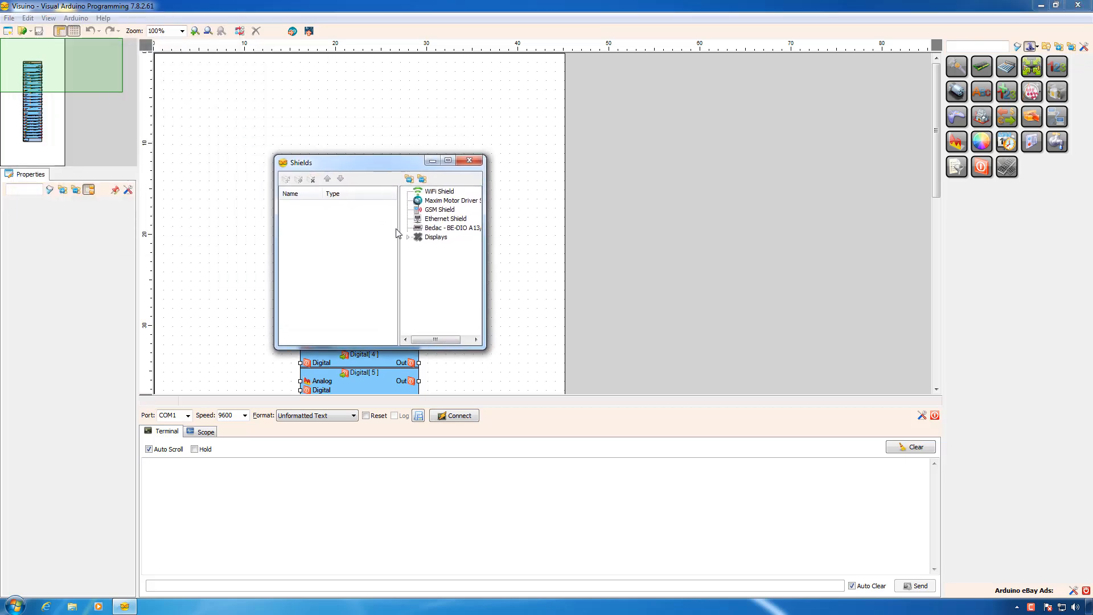
{"action": "left_click", "coordinate": [408, 241]}
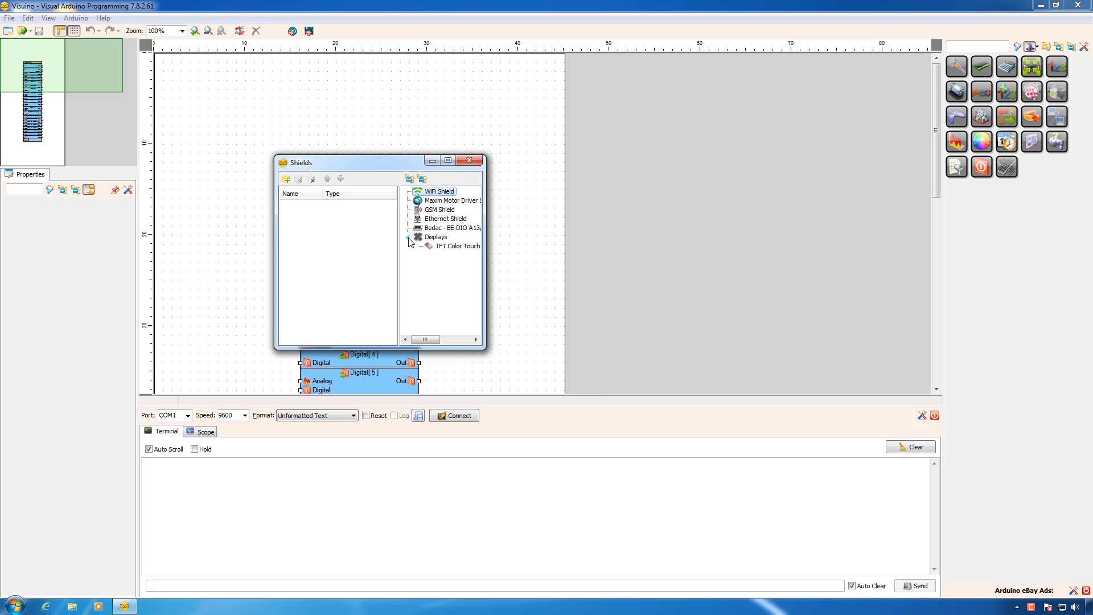
{"action": "mouse_move", "coordinate": [453, 245]}
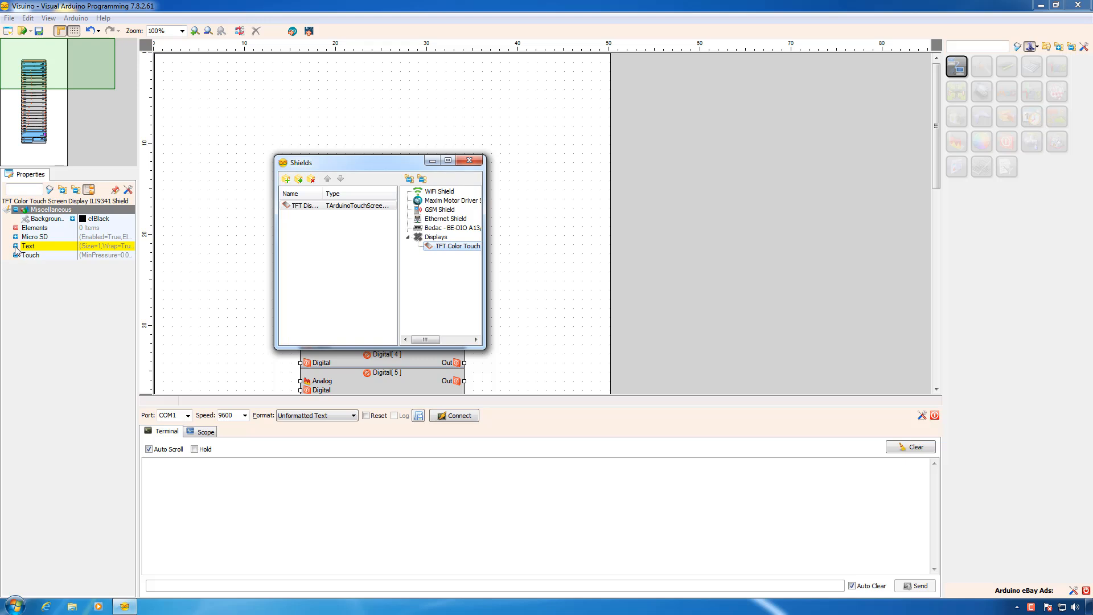
Set the TFT shield's Text Size to 2 and select the Elements property
{"action": "left_click", "coordinate": [7, 245]}
{"action": "type", "text": "2"}
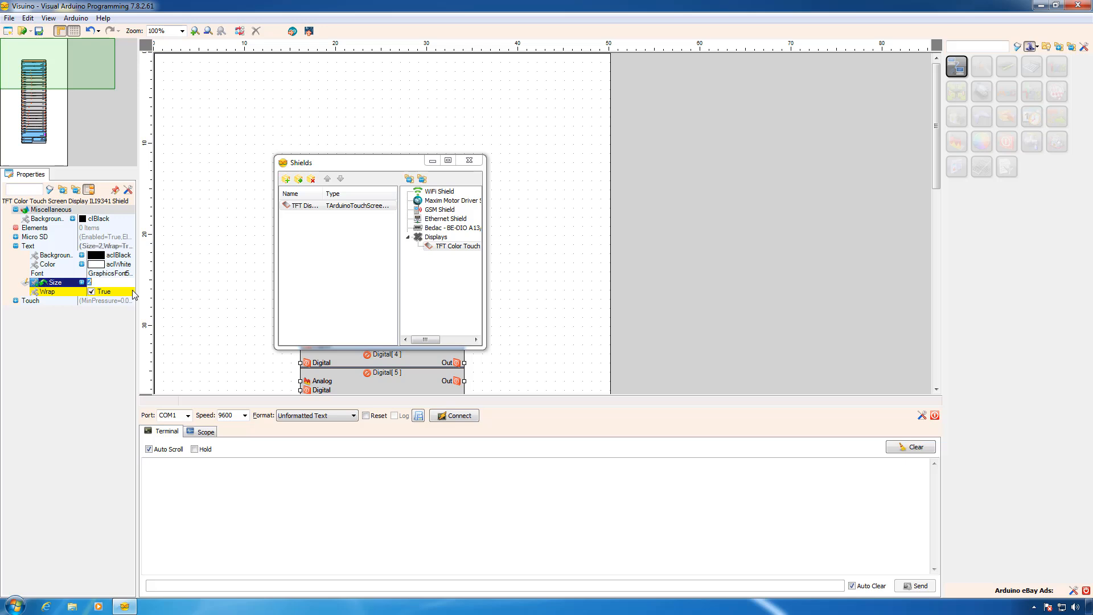
{"action": "left_click", "coordinate": [34, 227]}
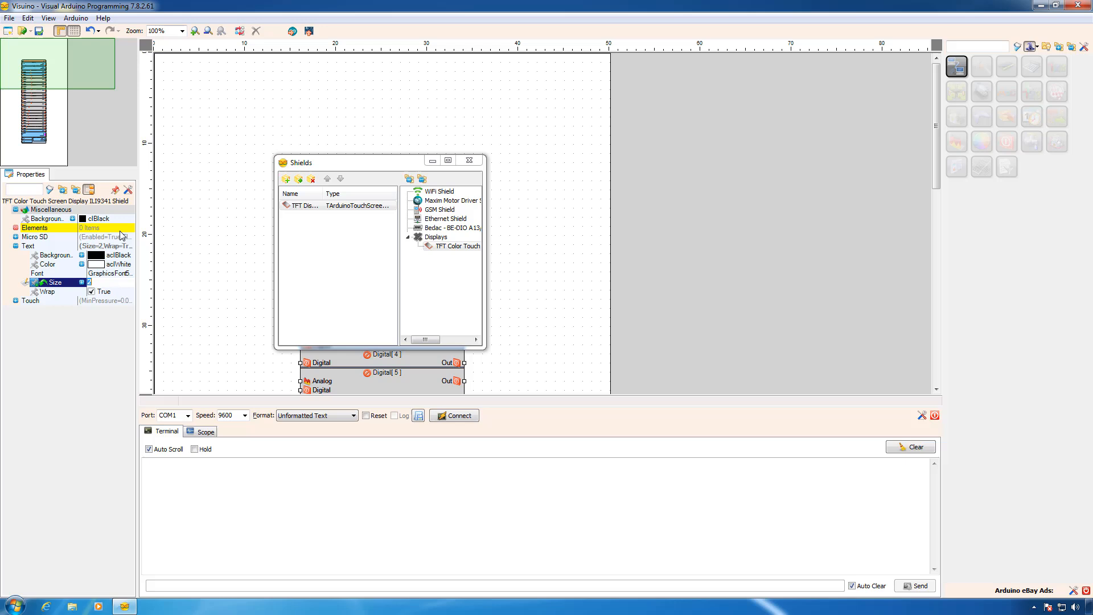
{"action": "left_click", "coordinate": [129, 228]}
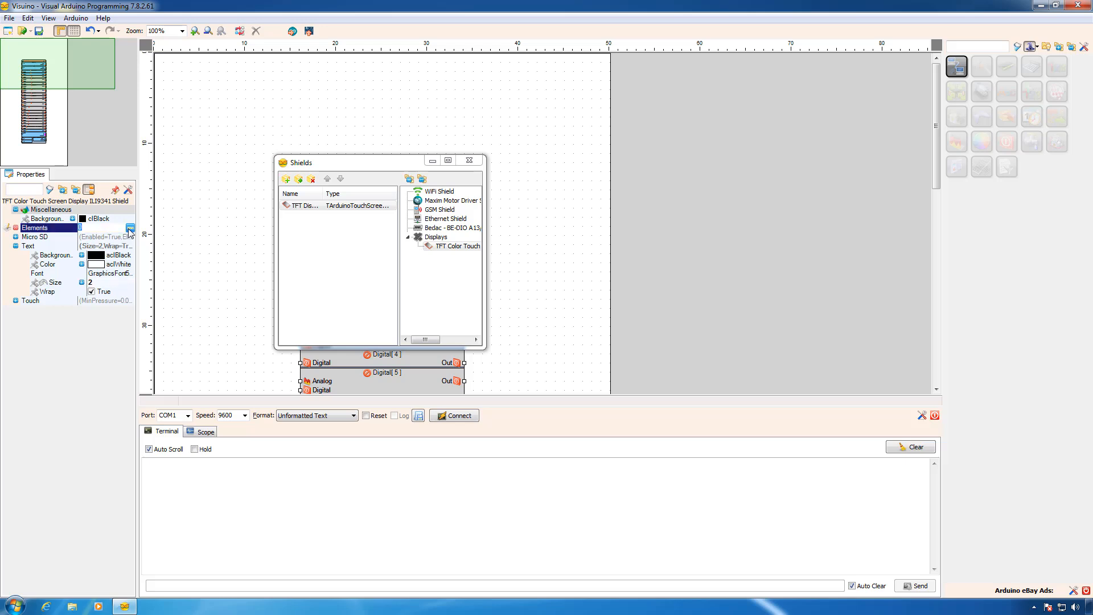
Open the TFT display's Elements editor and move it beside the diagram
{"action": "left_click", "coordinate": [130, 230]}
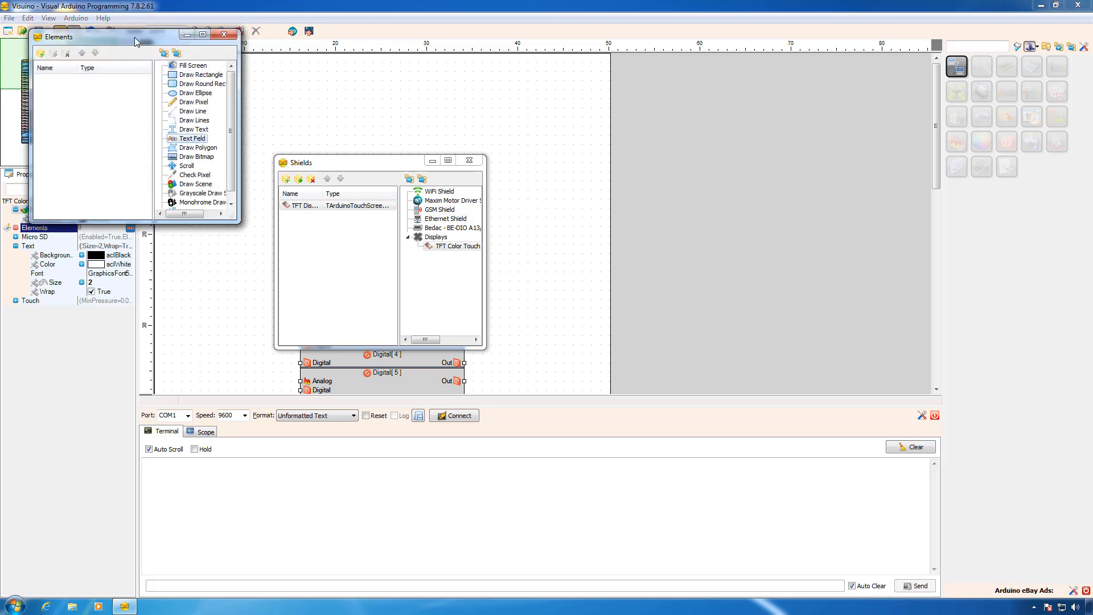
{"action": "left_click_drag", "start_coordinate": [136, 37], "coordinate": [395, 189]}
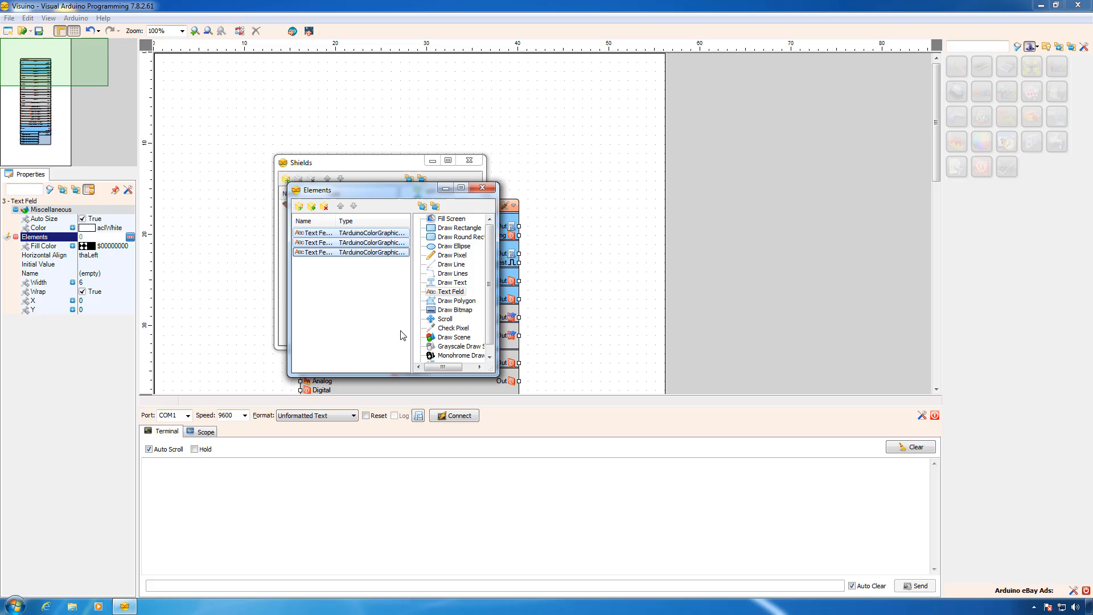
{"action": "mouse_move", "coordinate": [178, 391]}
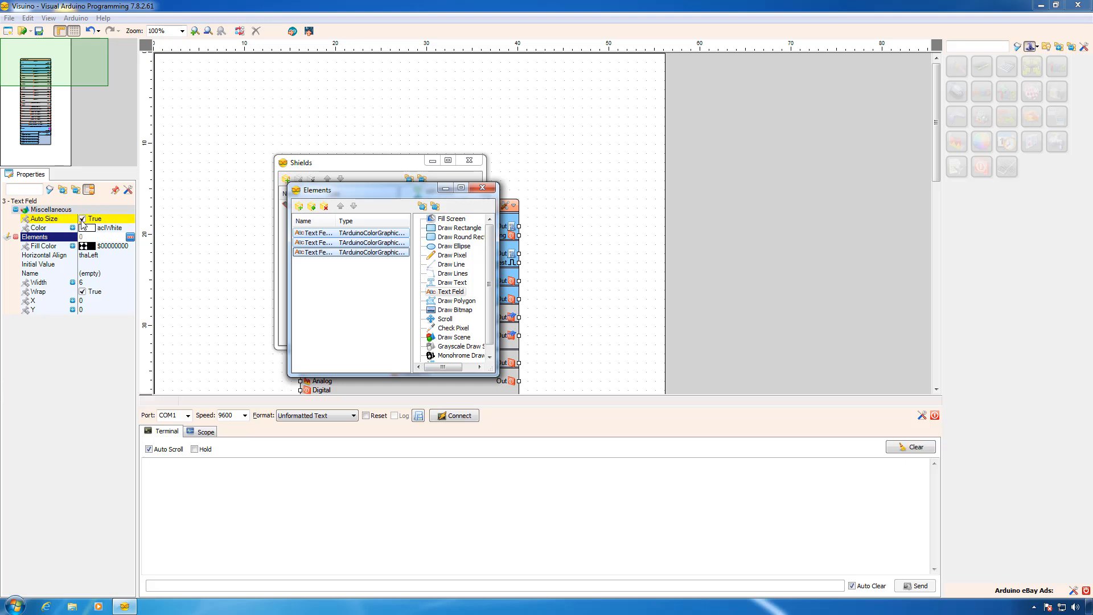
Disable Auto Size and set Width 10 and X 10 on all three text fields
{"action": "left_click", "coordinate": [101, 218]}
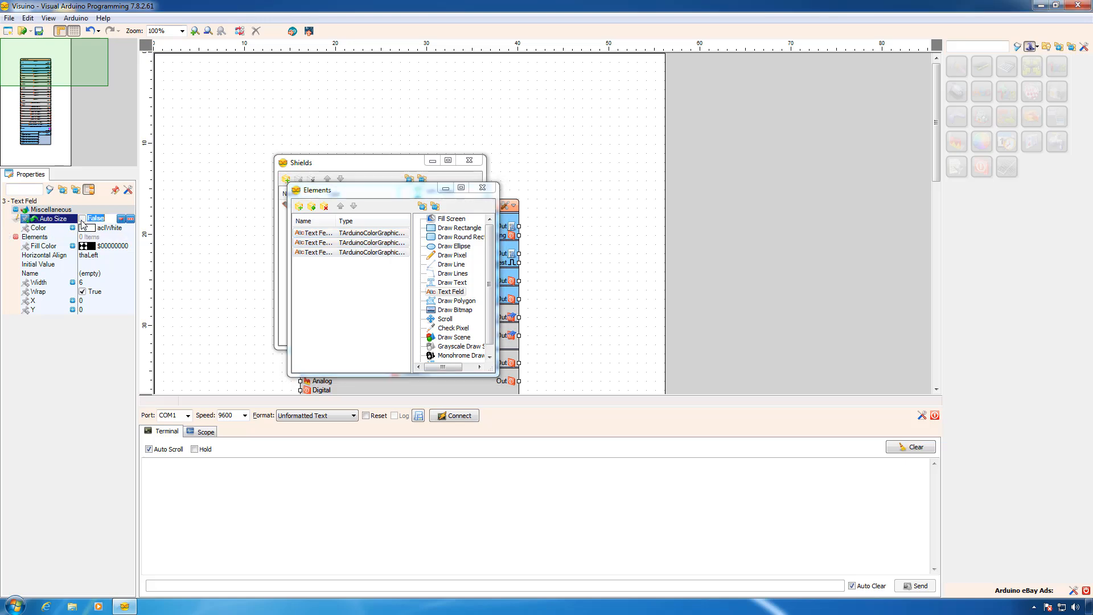
{"action": "left_click", "coordinate": [38, 282]}
{"action": "type", "text": "10"}
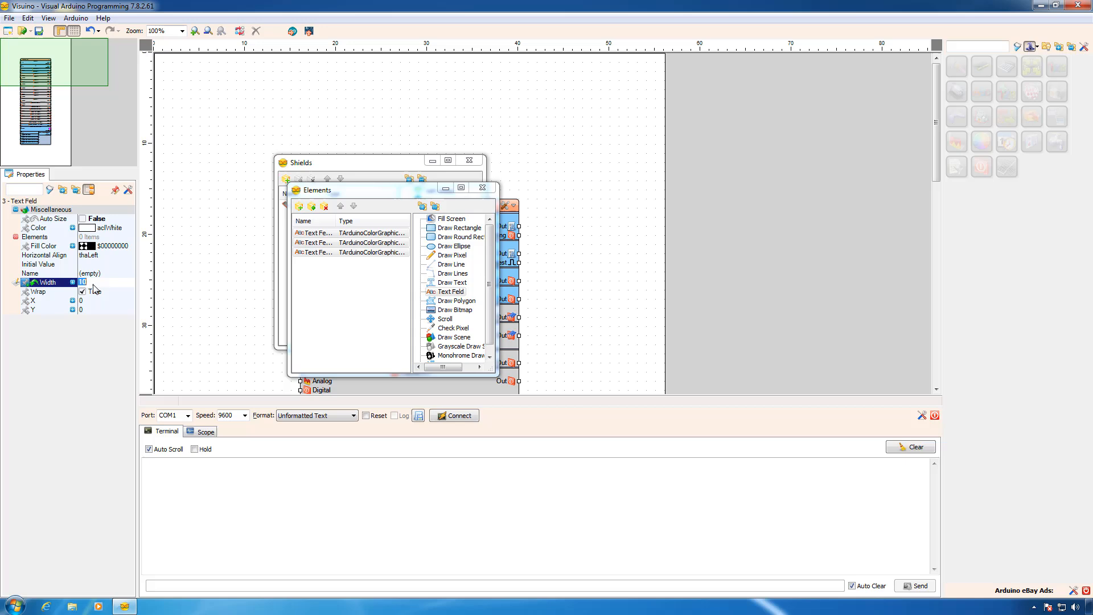
{"action": "left_click", "coordinate": [35, 300]}
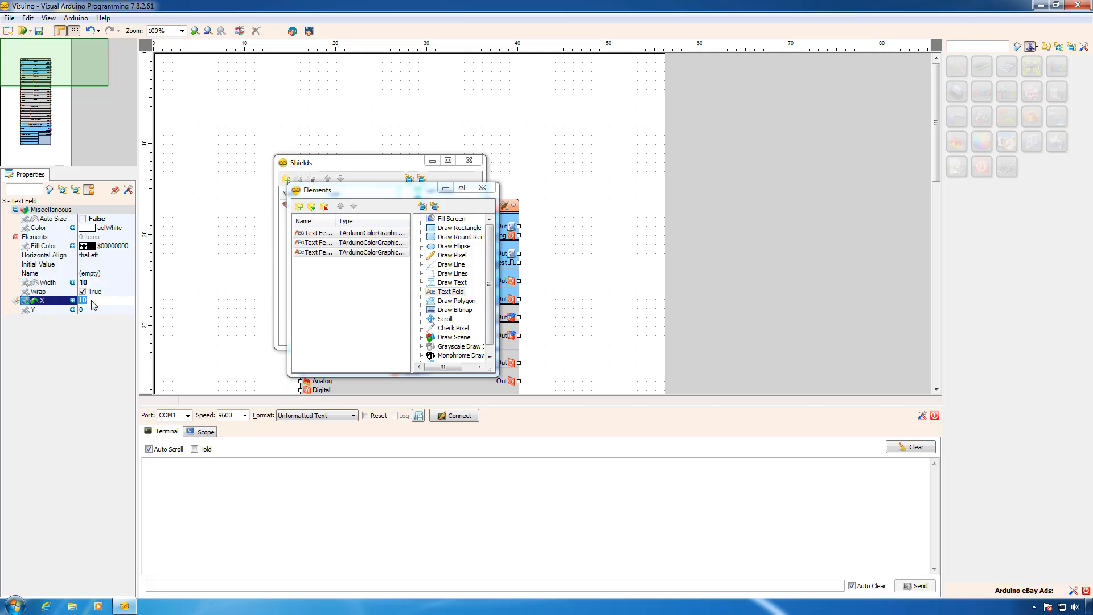
{"action": "left_click", "coordinate": [314, 232]}
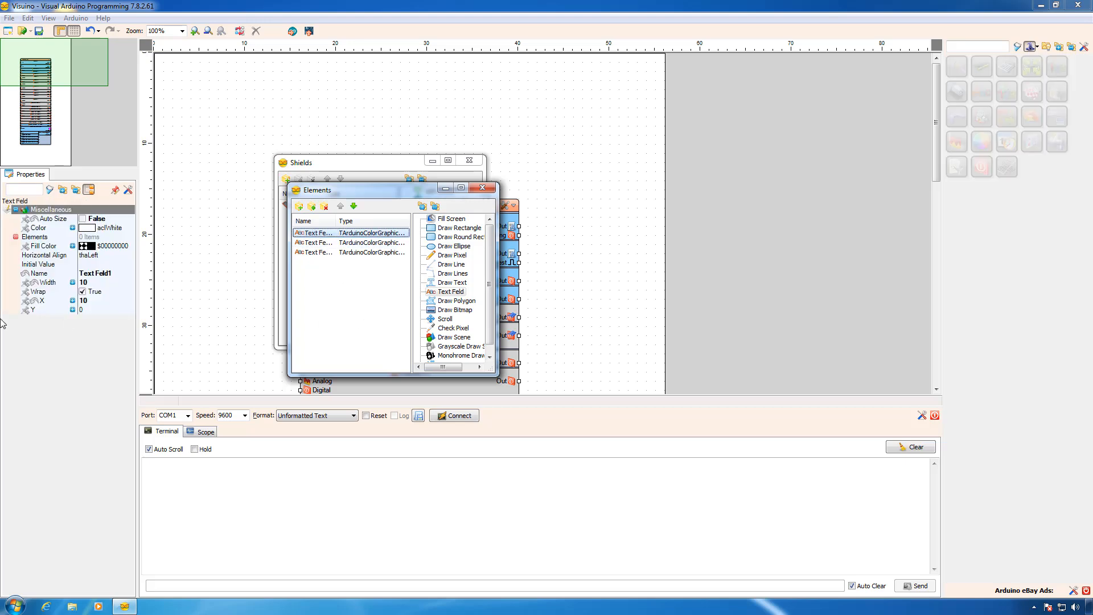
Give Text Field1 initial value 'Update' and set the fields' Y to 20, 40 and 60
{"action": "left_click", "coordinate": [39, 263]}
{"action": "type", "text": "Update"}
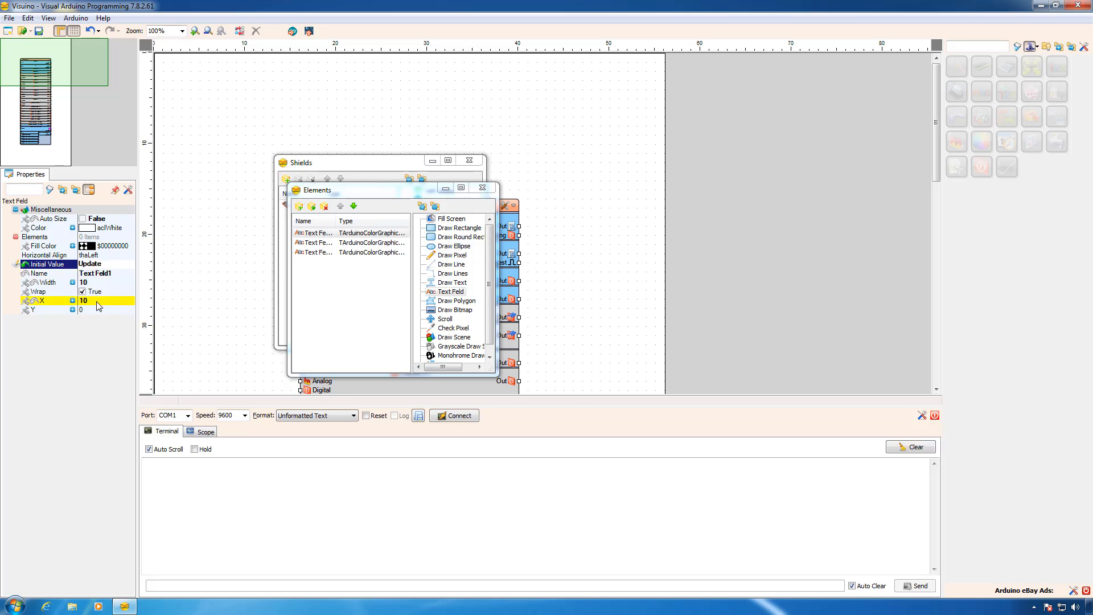
{"action": "left_click", "coordinate": [42, 309]}
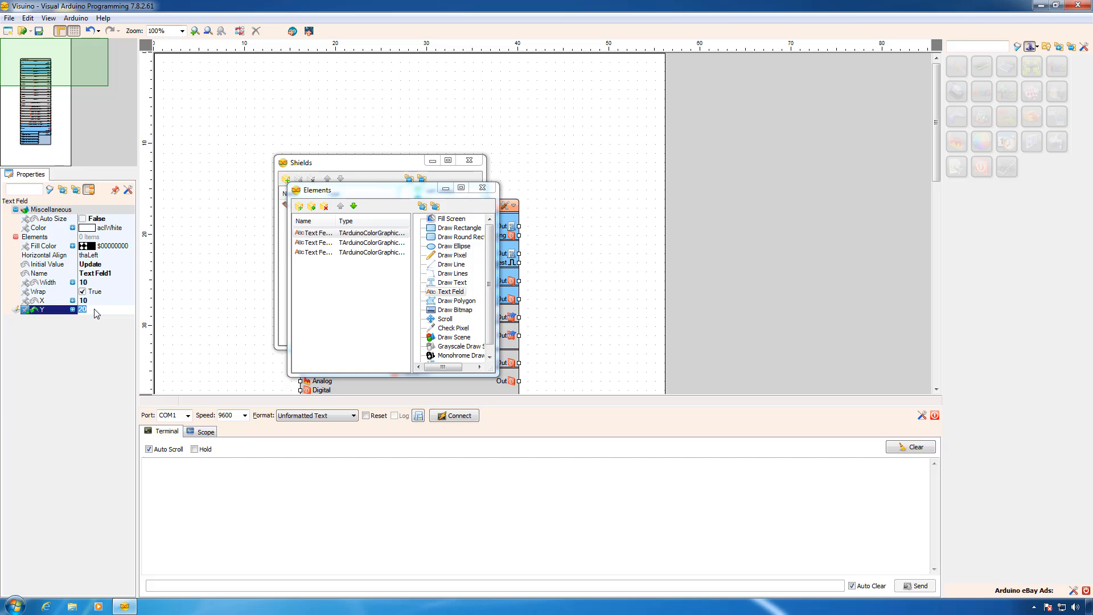
{"action": "left_click", "coordinate": [321, 242]}
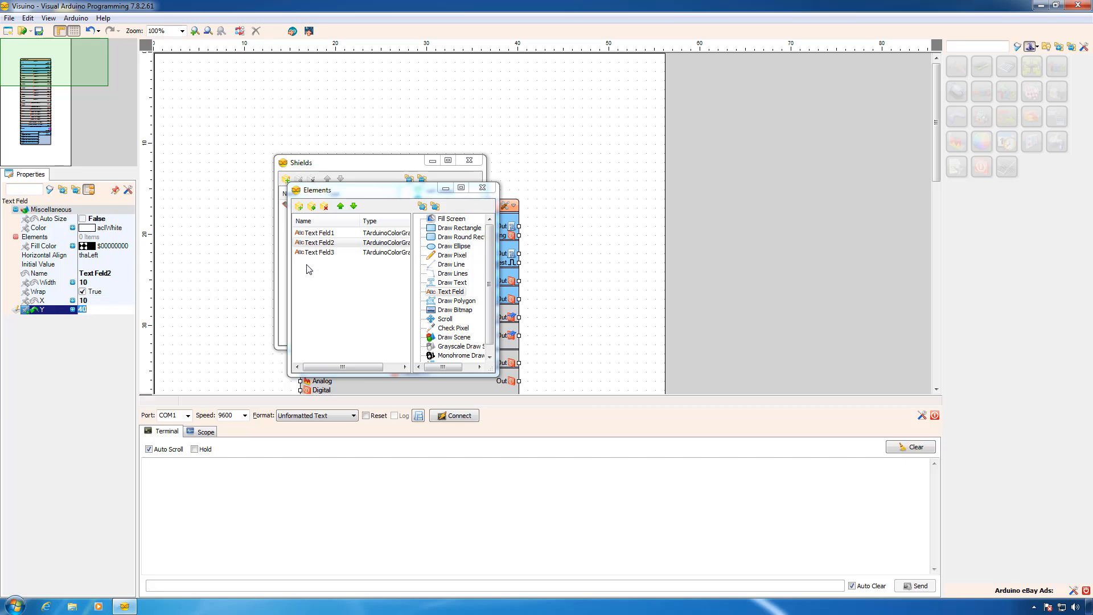
{"action": "left_click", "coordinate": [315, 252]}
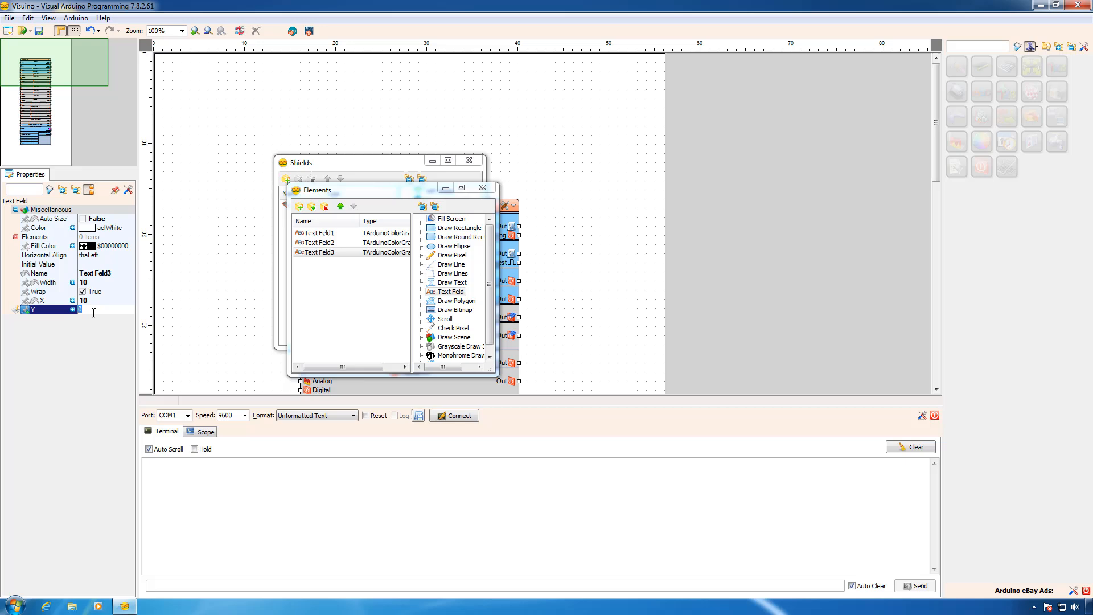
{"action": "type", "text": "60"}
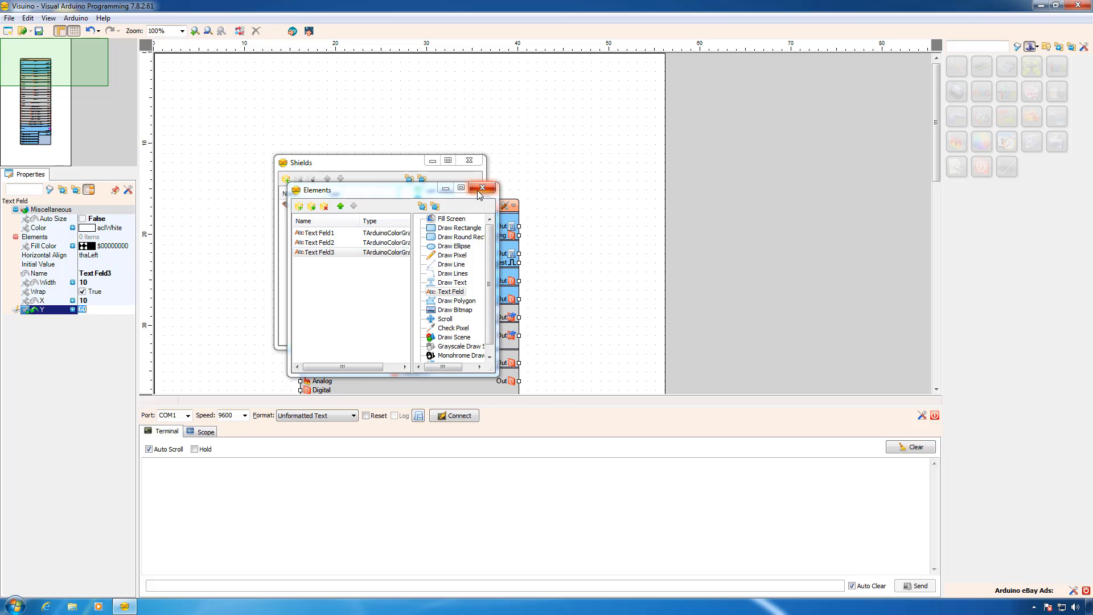
Close the Elements and Shields editors and scroll down to the TFT Display pins
{"action": "left_click", "coordinate": [482, 187]}
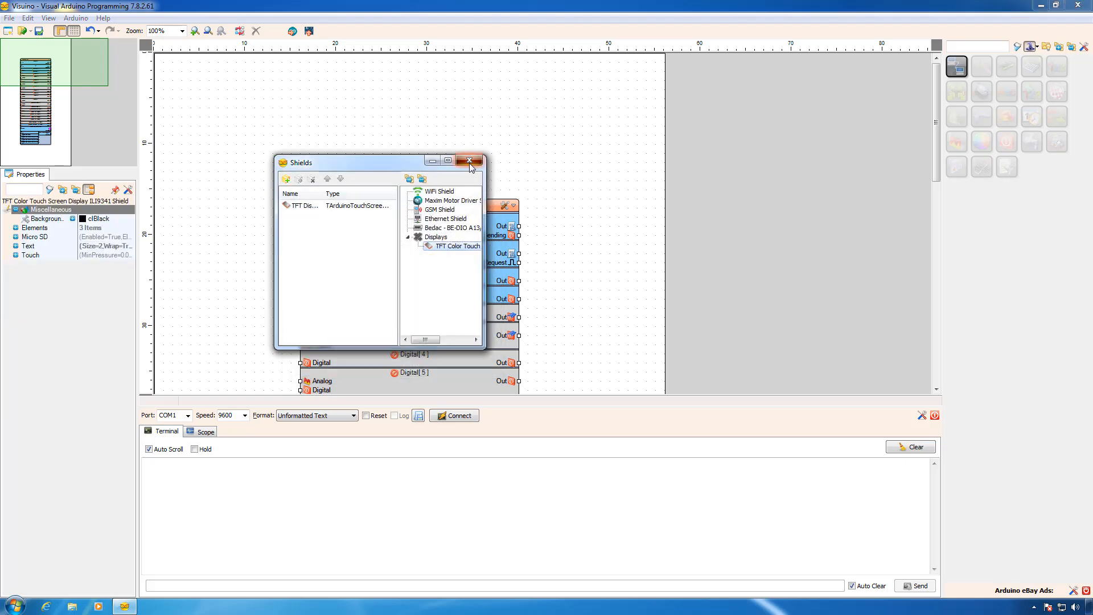
{"action": "left_click", "coordinate": [469, 160]}
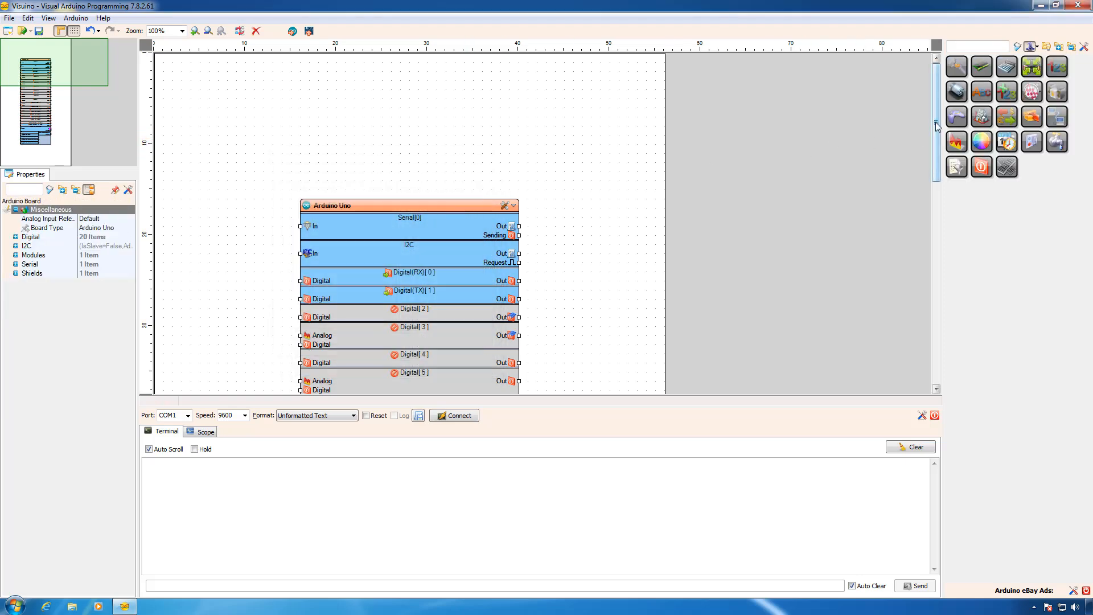
{"action": "scroll", "scroll_direction": "down", "scroll_amount": 3}
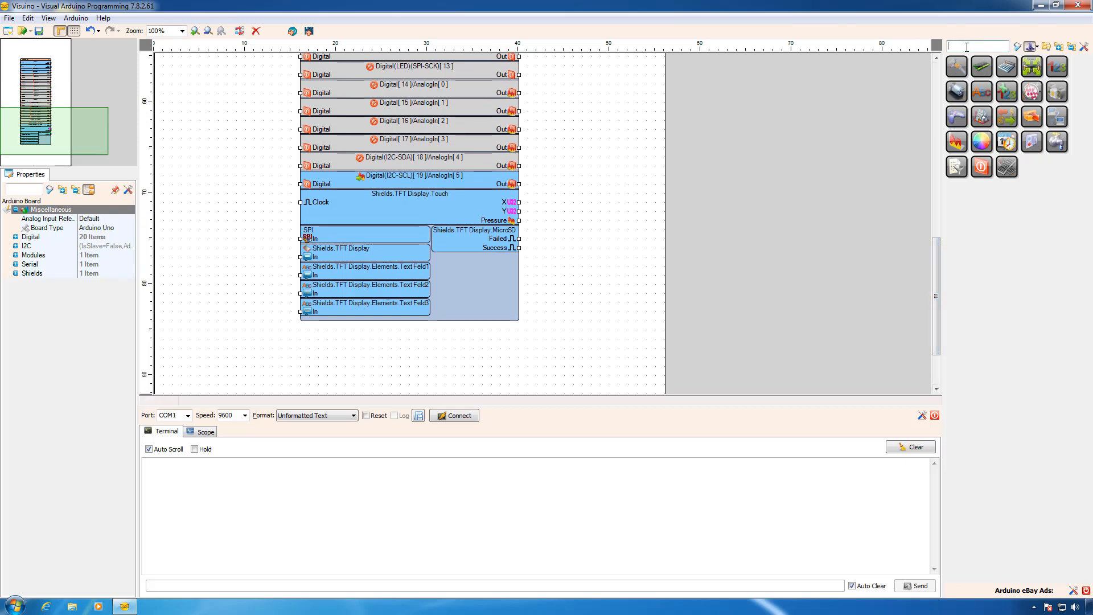
Search the palette for 'gps' and place the Serial GPS component in the diagram
{"action": "type", "text": "gl"}
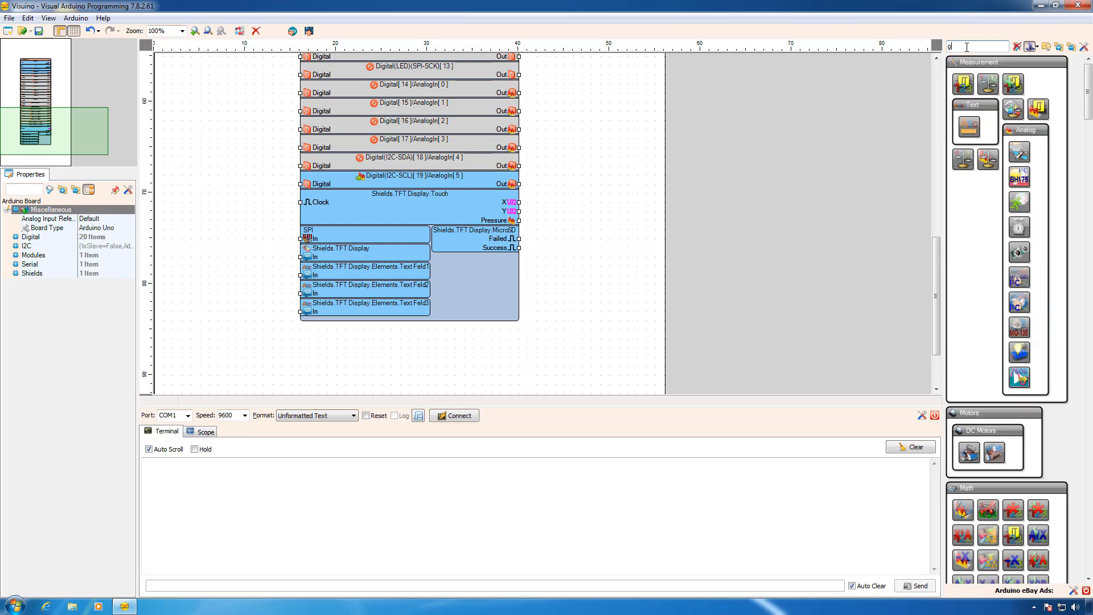
{"action": "type", "text": "gps"}
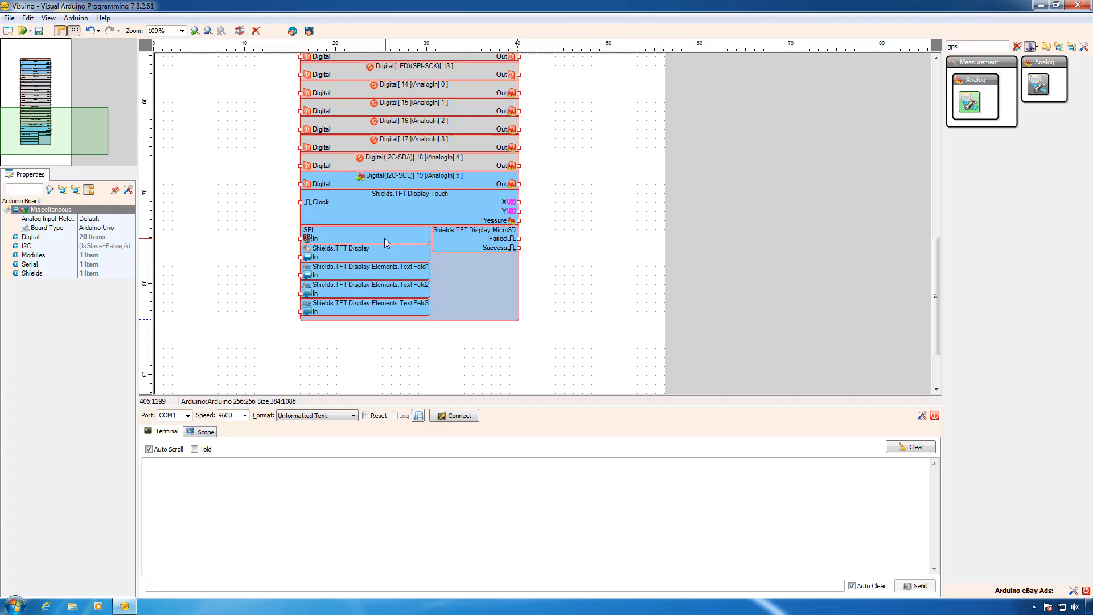
{"action": "left_click", "coordinate": [166, 236]}
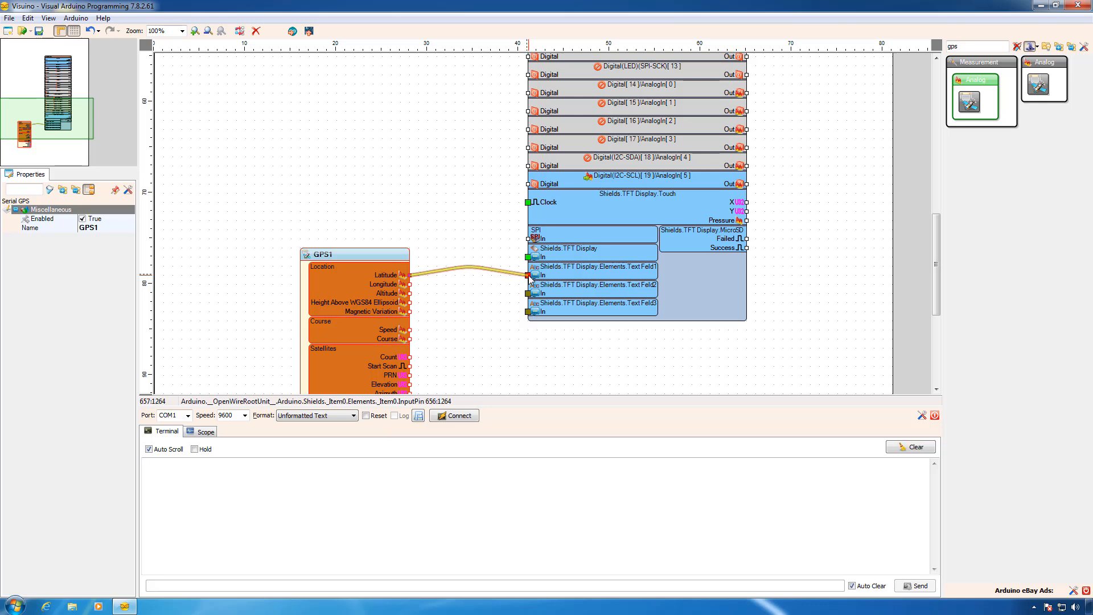
{"action": "mouse_move", "coordinate": [438, 293]}
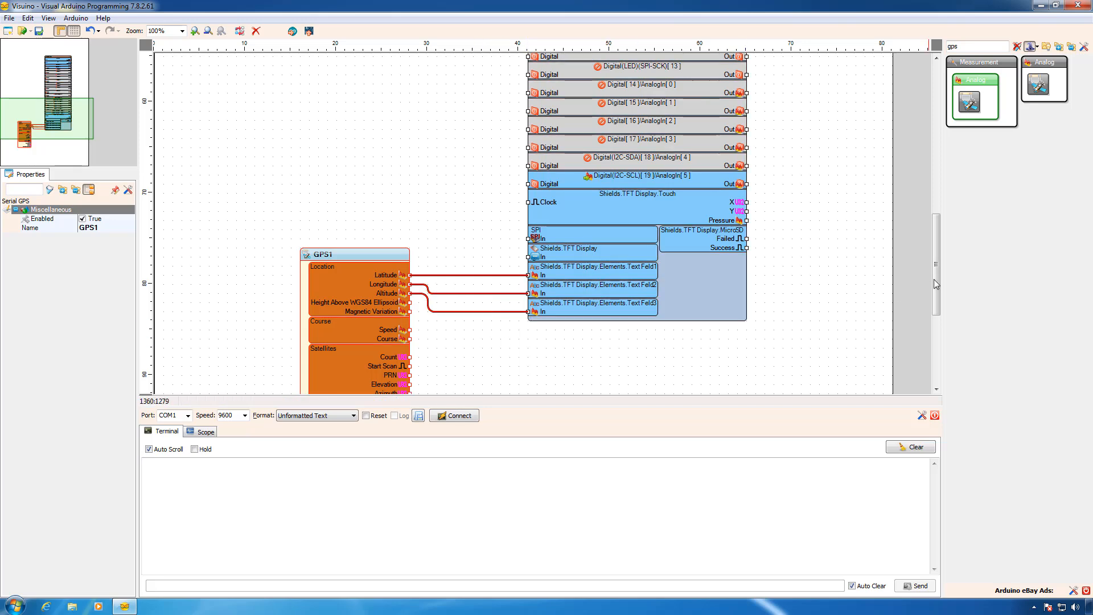
Scroll the diagram down while wiring GPS Latitude, Longitude and Altitude to the text fields
{"action": "scroll", "scroll_direction": "down", "scroll_amount": 3}
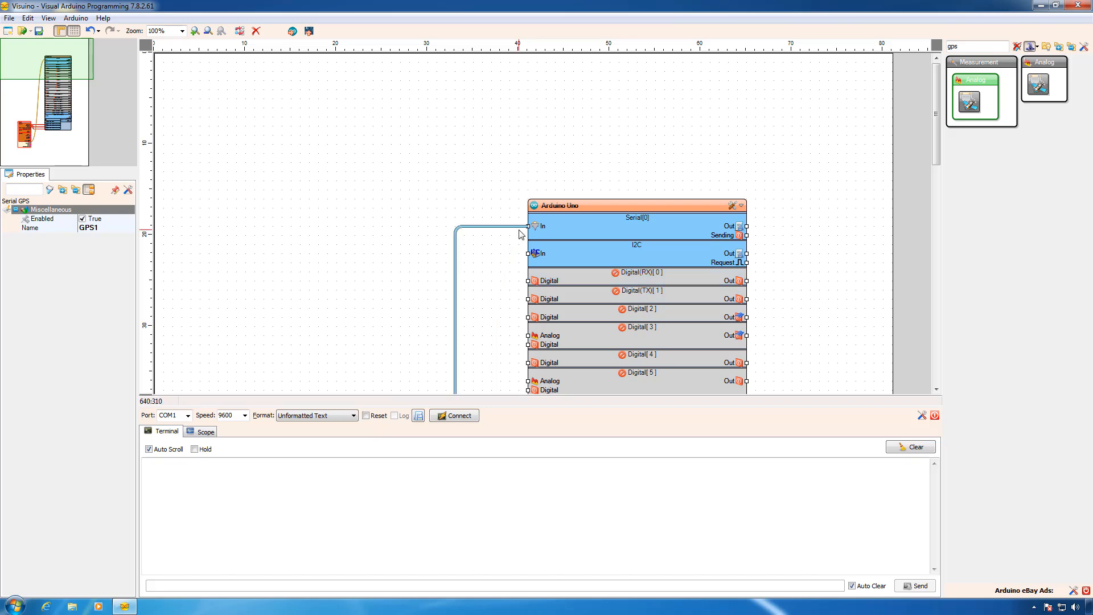
{"action": "mouse_move", "coordinate": [338, 96]}
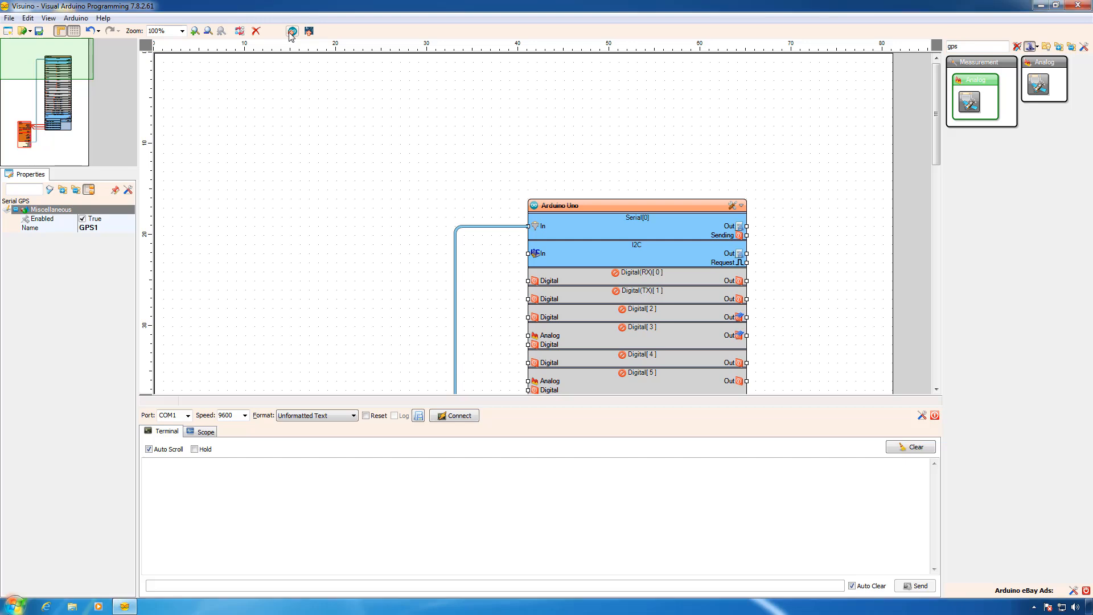
Generate the sketch into Arduino IDE and start uploading it to the Uno
{"action": "left_click", "coordinate": [292, 31]}
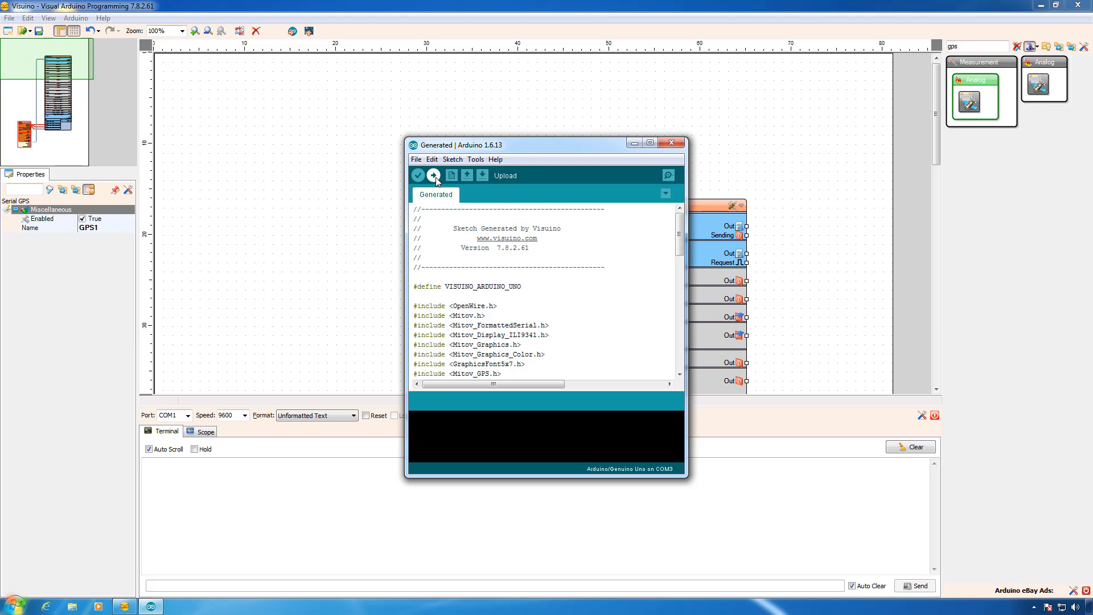
{"action": "left_click", "coordinate": [433, 175]}
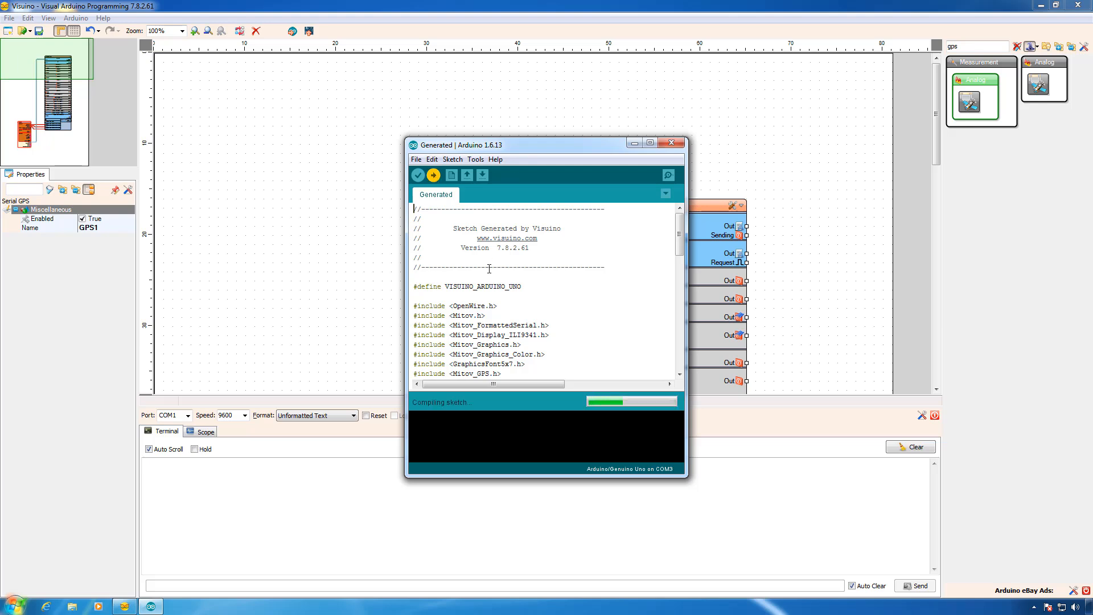